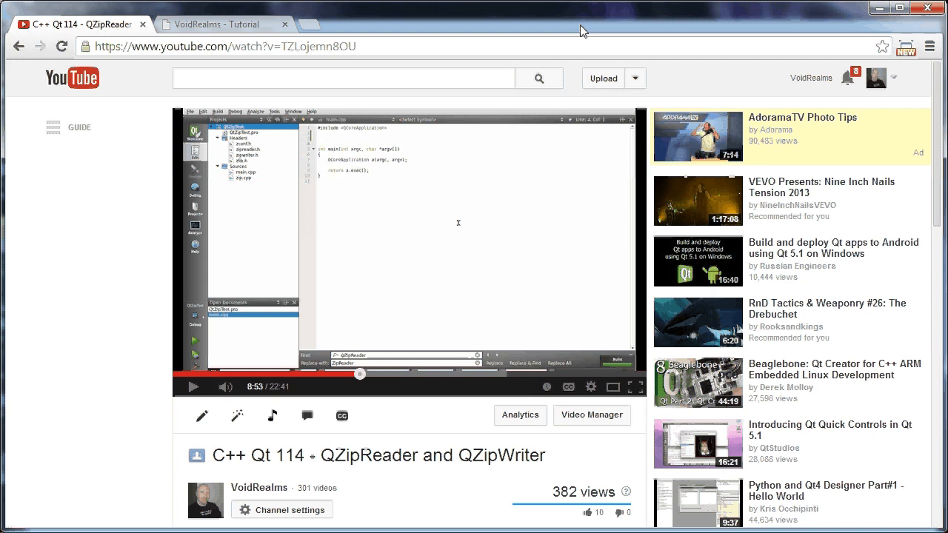
mouse_move(585, 46)
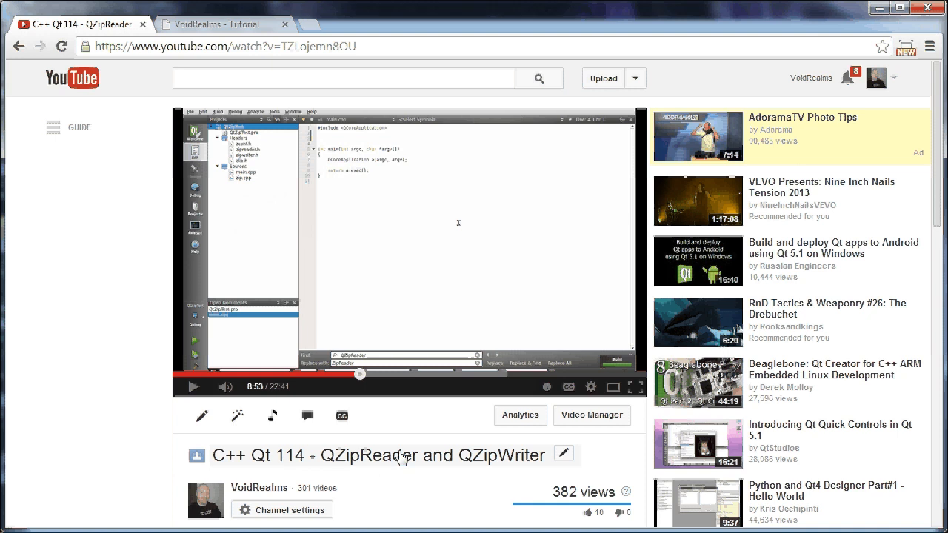
mouse_move(356, 474)
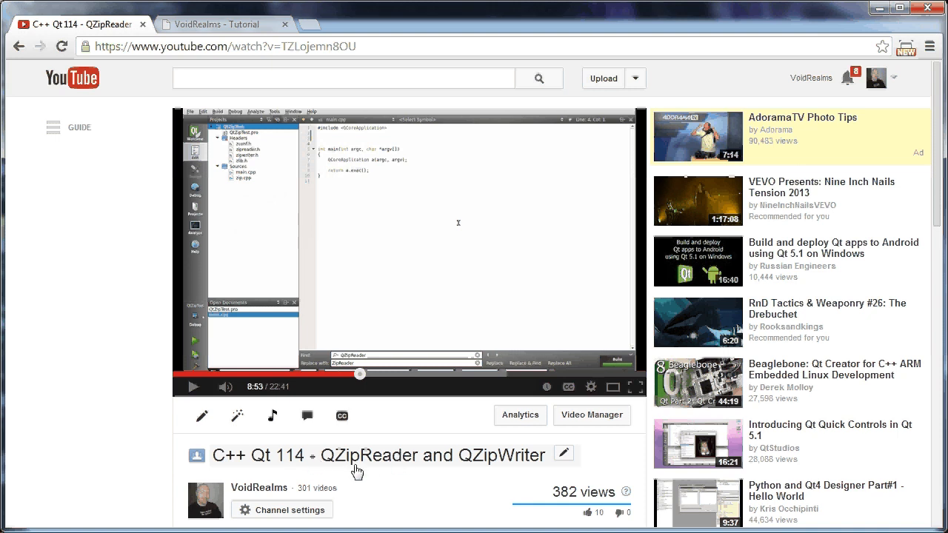
Switch to the VoidRealms tutorials tab listing the Qt zip tutorials and downloads
left_click(215, 24)
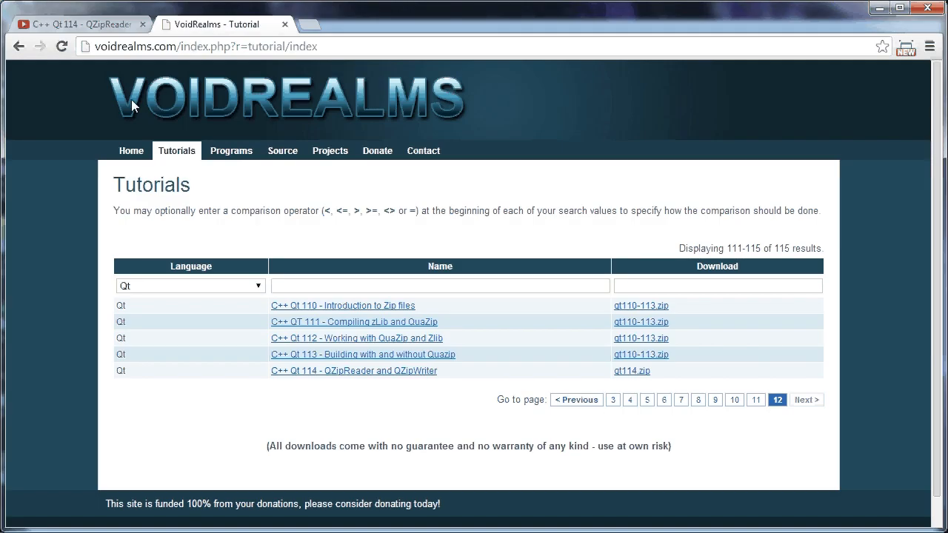
mouse_move(165, 385)
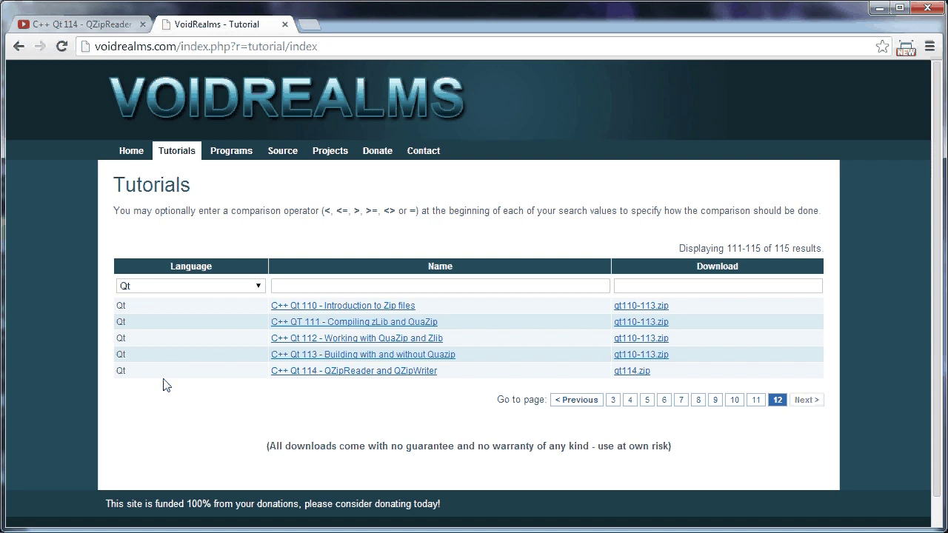
mouse_move(631, 370)
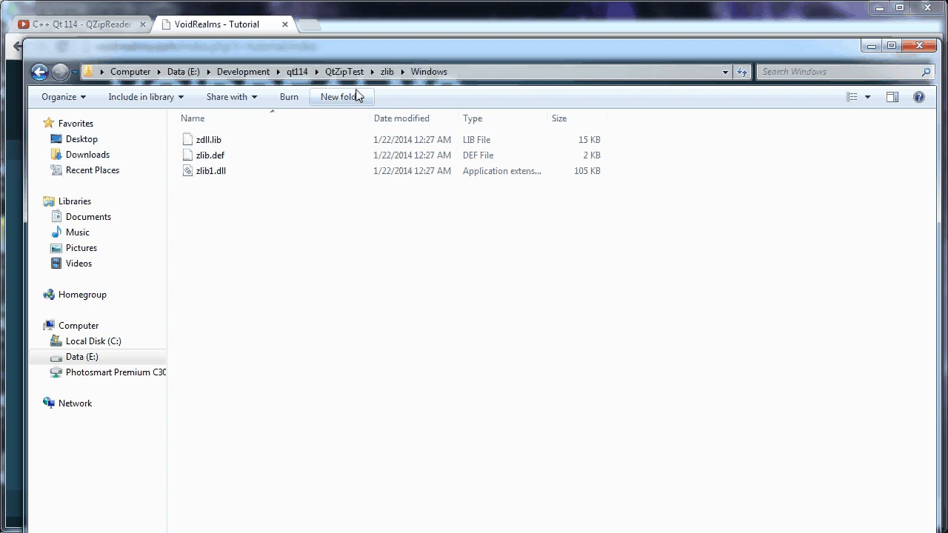
Navigate up to qt114 and into the QtZipTest project folder
left_click(299, 71)
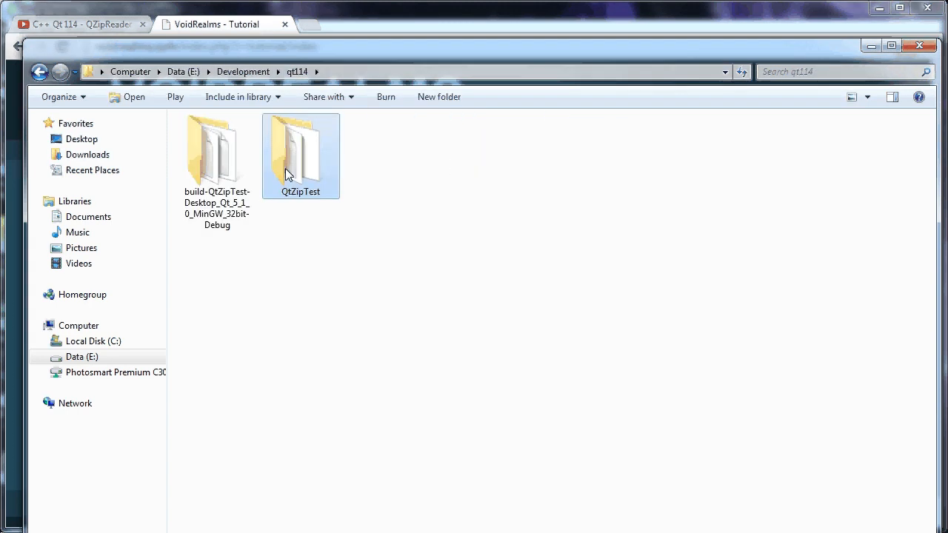
double_click(299, 148)
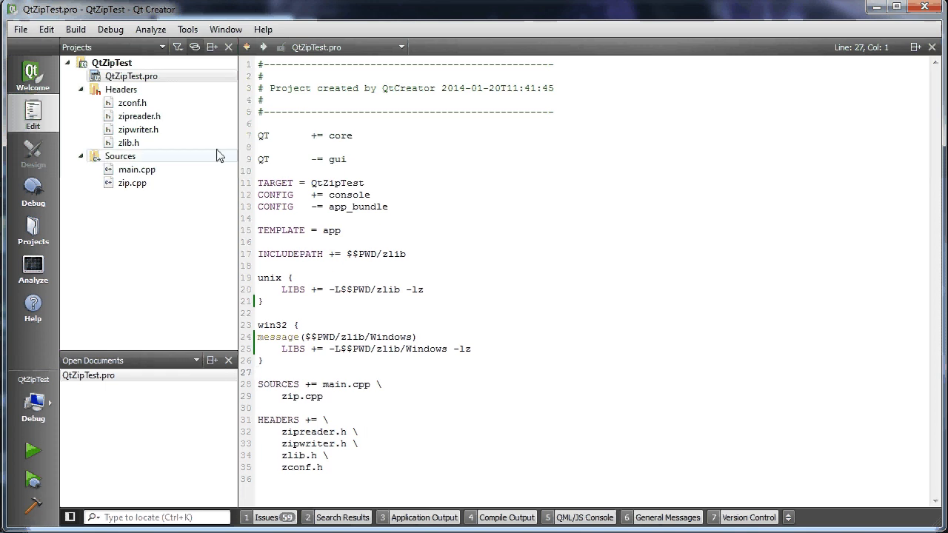
Change the win32 LIBS entry in QtZipTest.pro from -lz to -lzdll
left_click(130, 75)
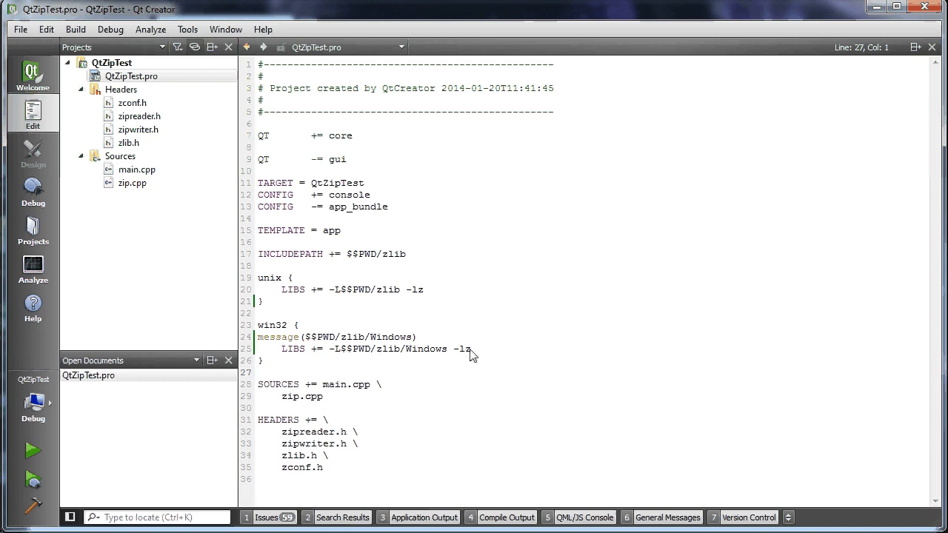
left_click(474, 350)
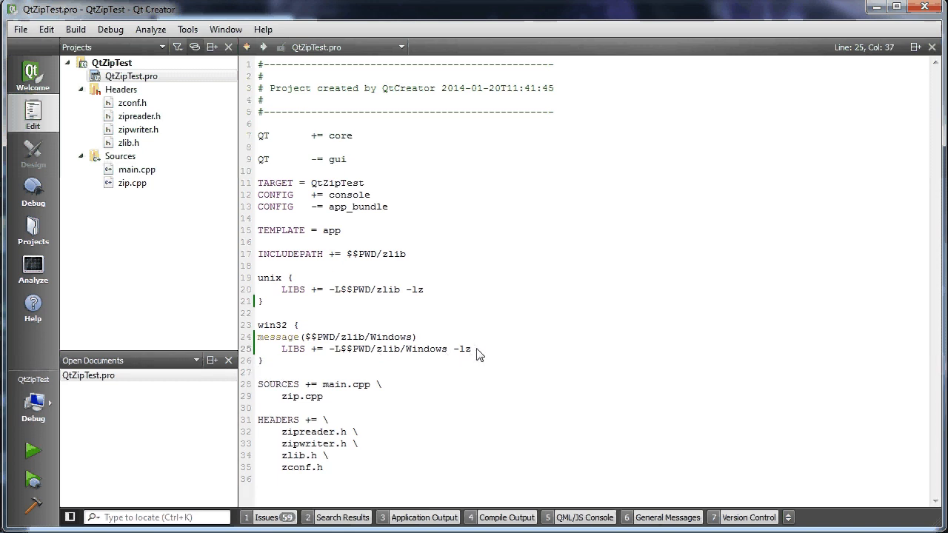
type("dll")
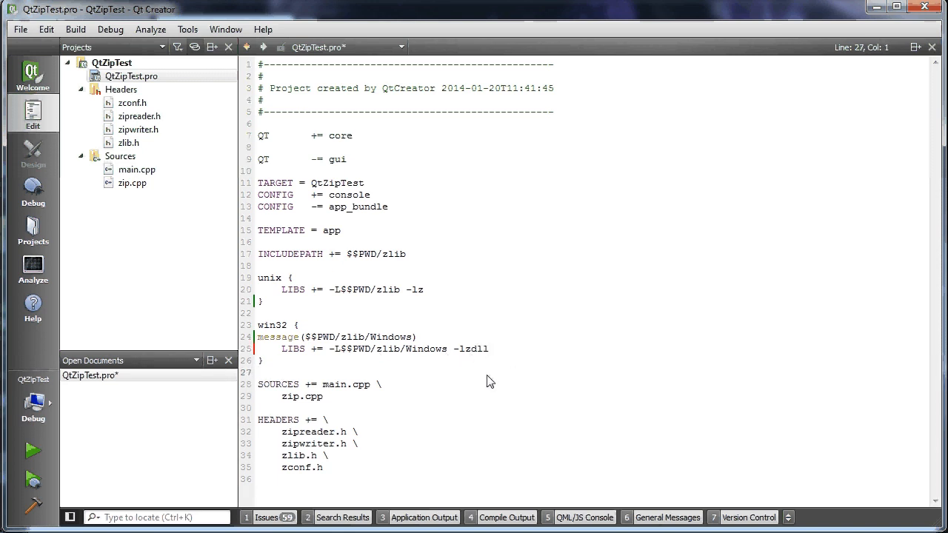
mouse_move(489, 354)
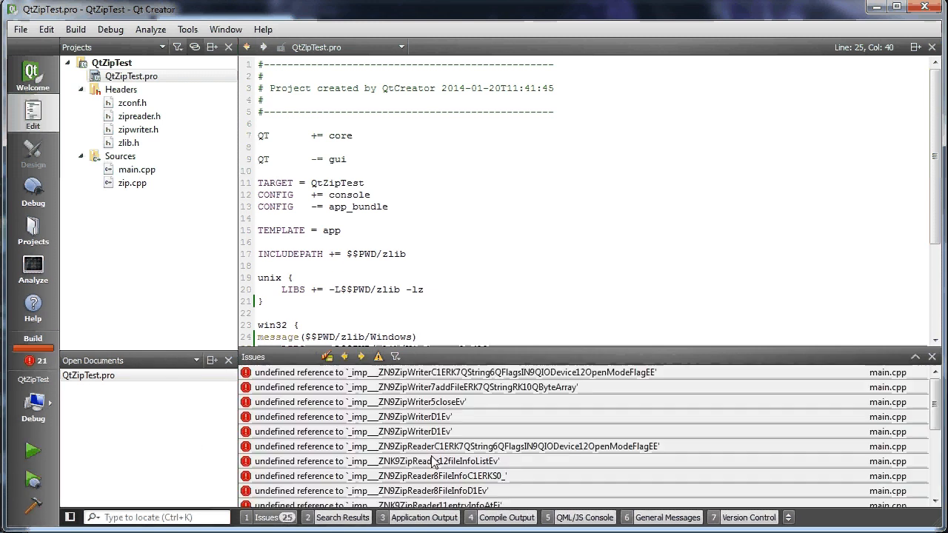
mouse_move(439, 463)
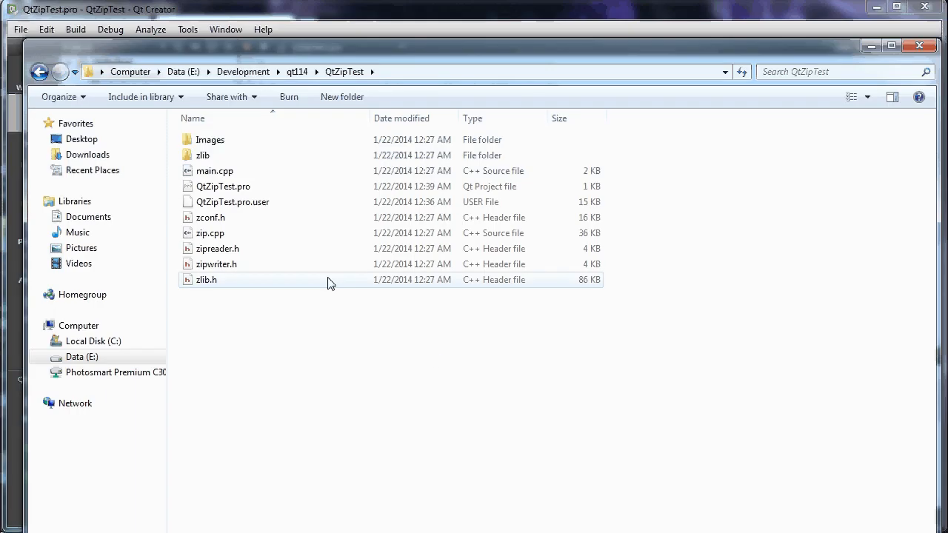
Browse into the project's zlib folder and one of its subfolders
double_click(201, 156)
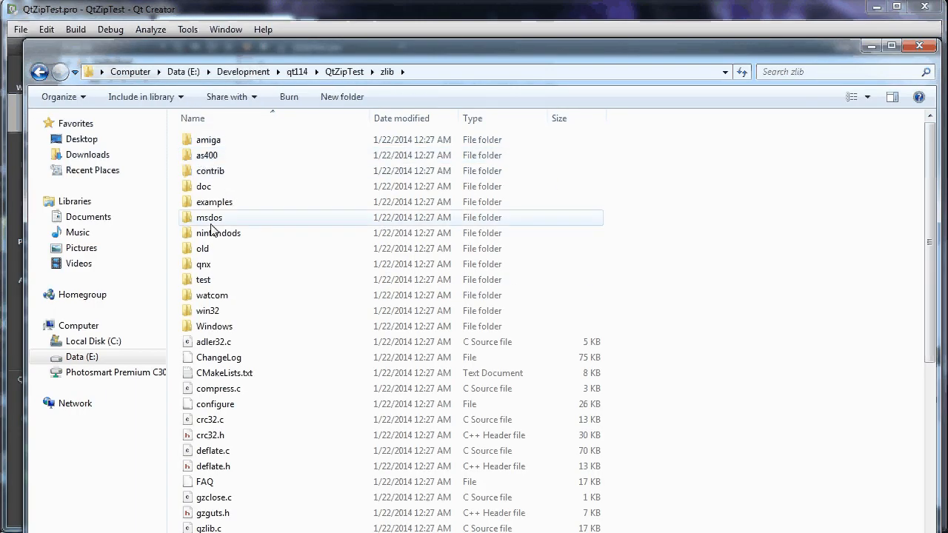
double_click(214, 326)
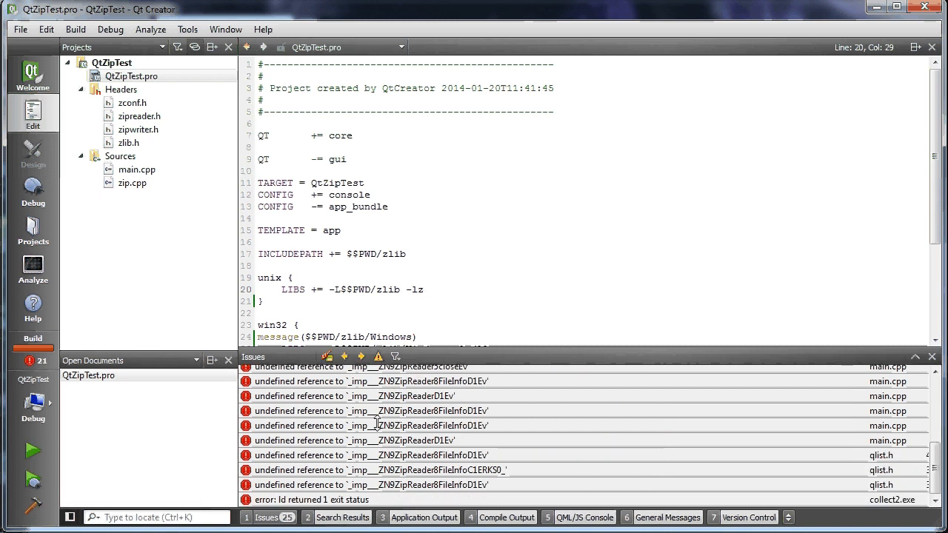
right_click(111, 63)
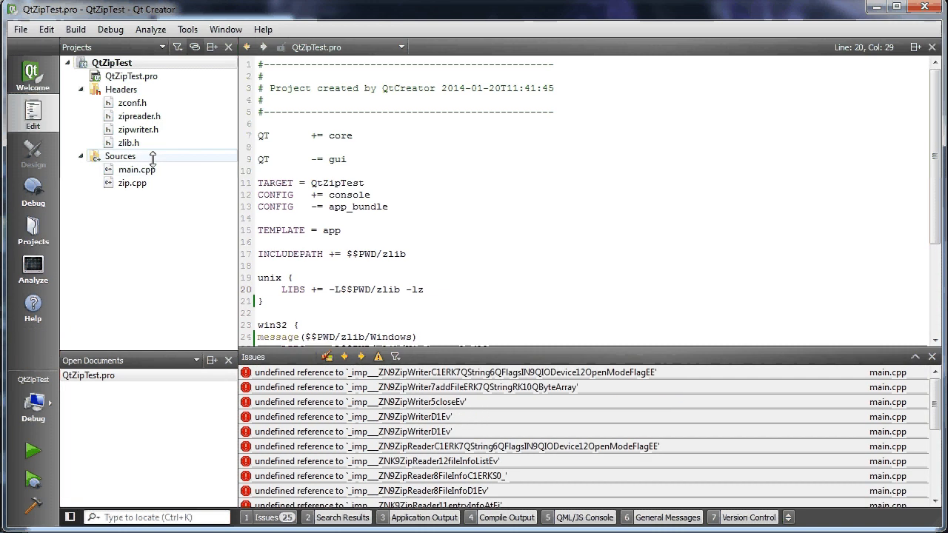
In zipreader.h, remove Q_GUI_EXPORT, QT_BEGIN_NAMESPACE and the QT_NO_TEXTODFWRITER guard
double_click(139, 116)
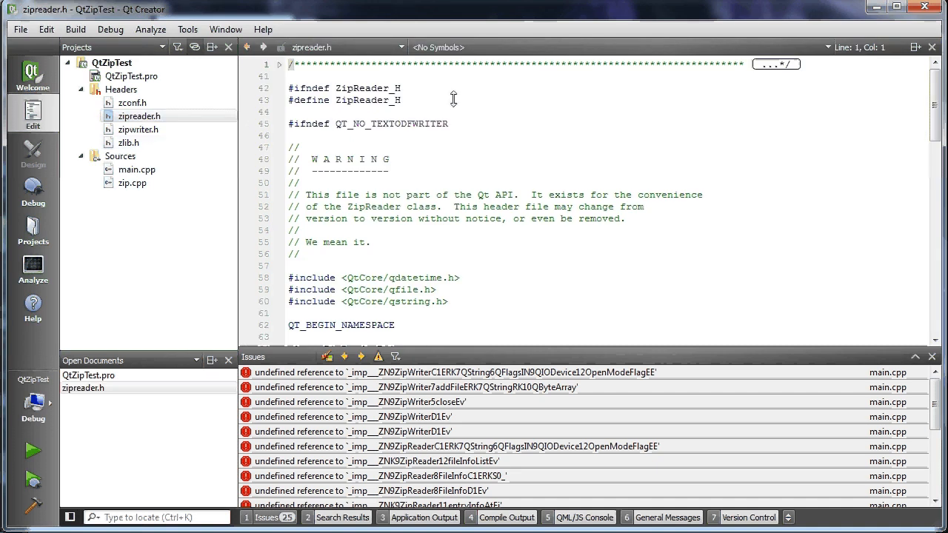
scroll("down", 3)
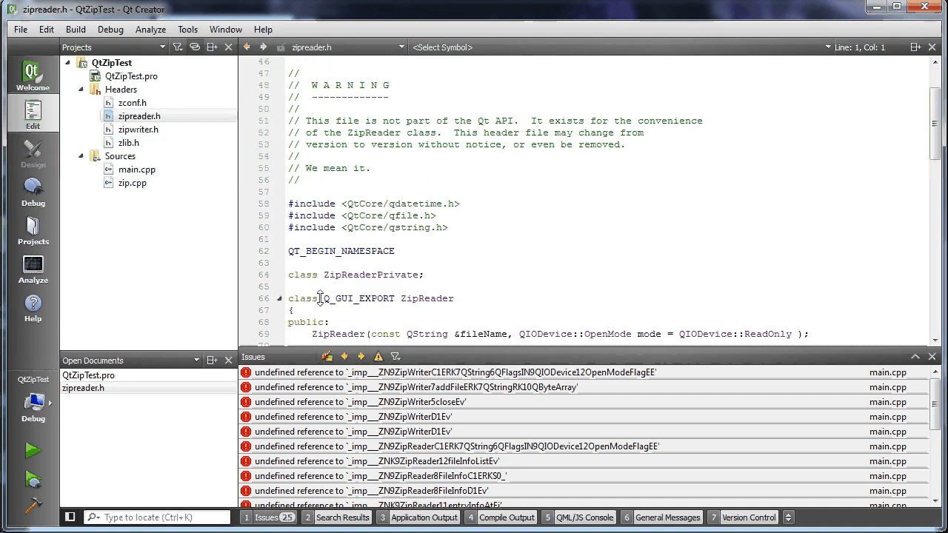
double_click(358, 299)
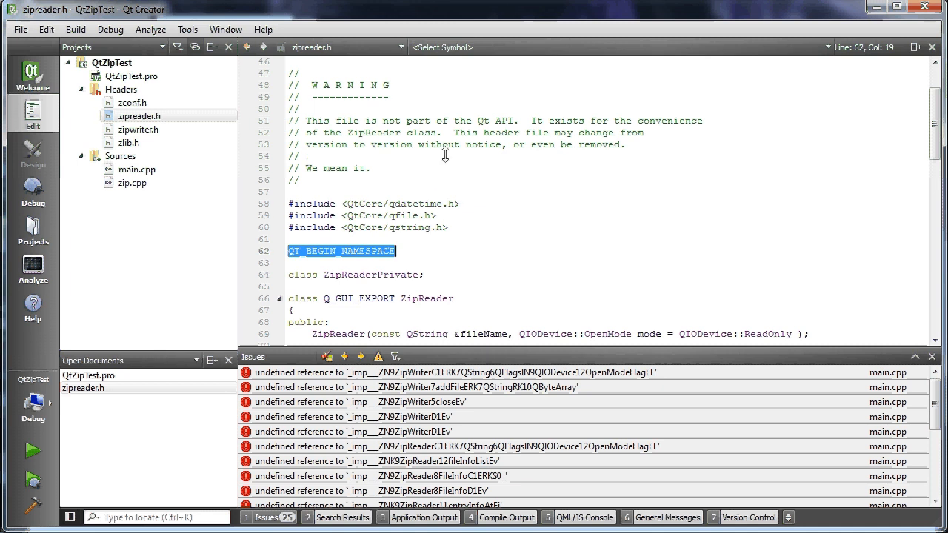
double_click(359, 300)
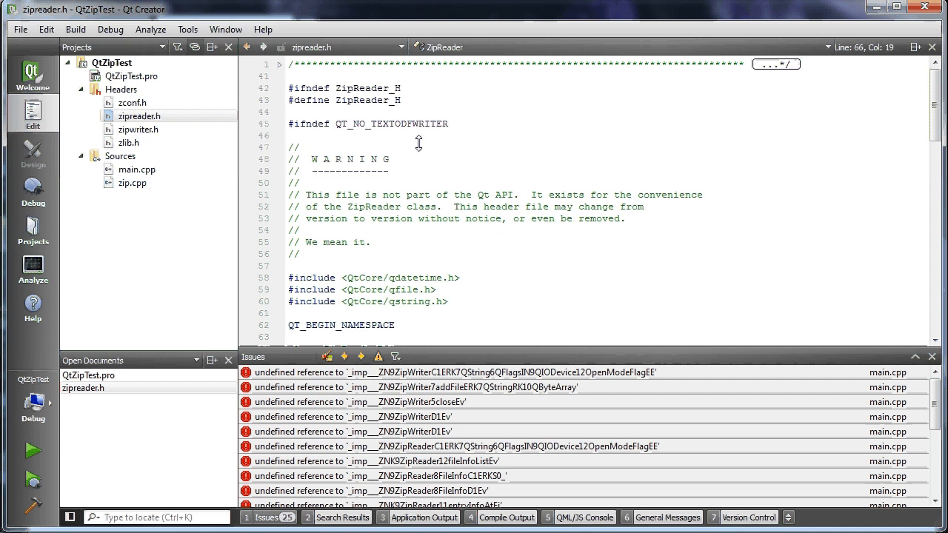
triple_click(367, 125)
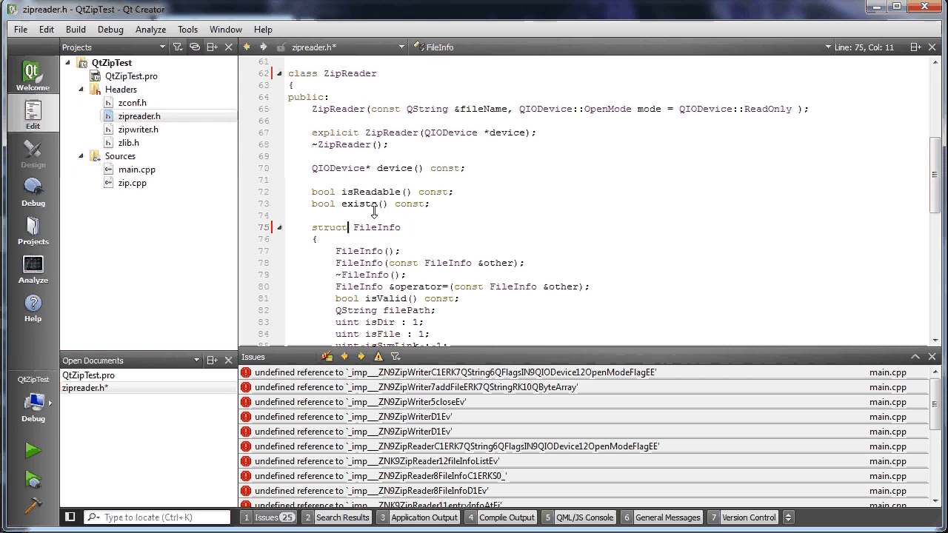
Remove the Q_DISABLE_COPY macro from the ZipReader class
scroll("down", 3)
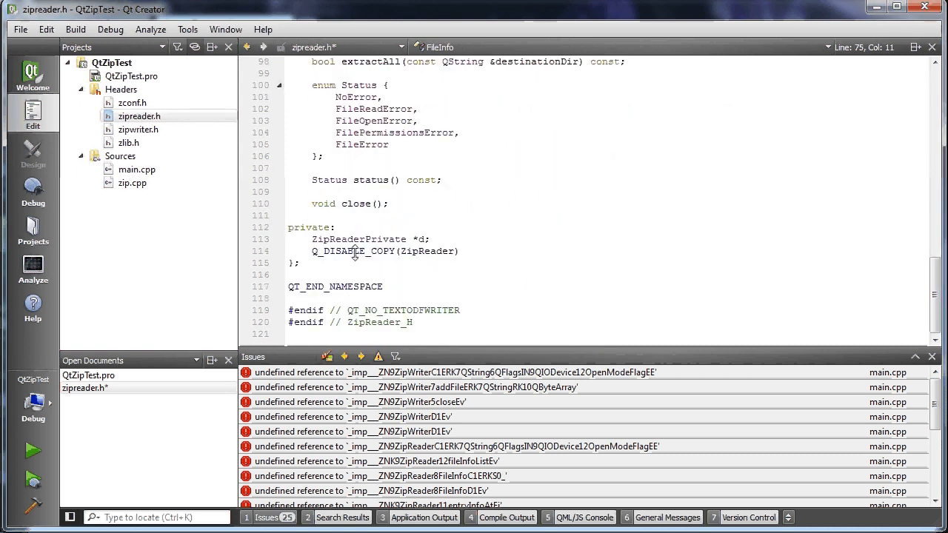
double_click(355, 252)
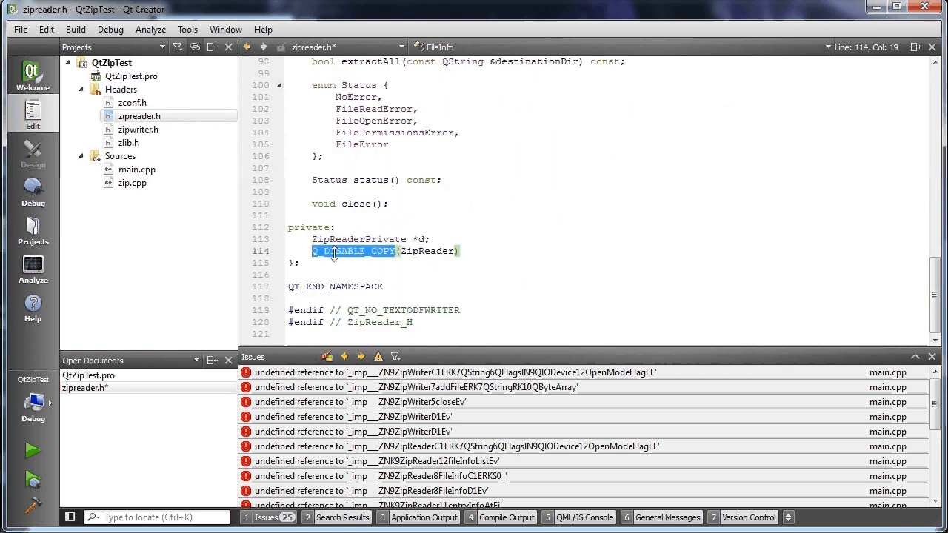
left_click(455, 311)
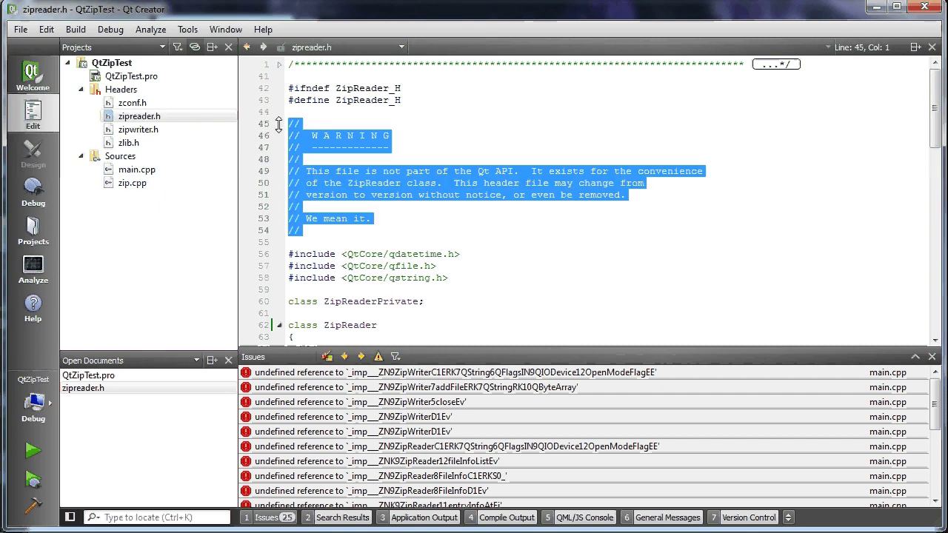
Delete the 'not part of the Qt API' WARNING comment block from zipreader.h
key("Delete")
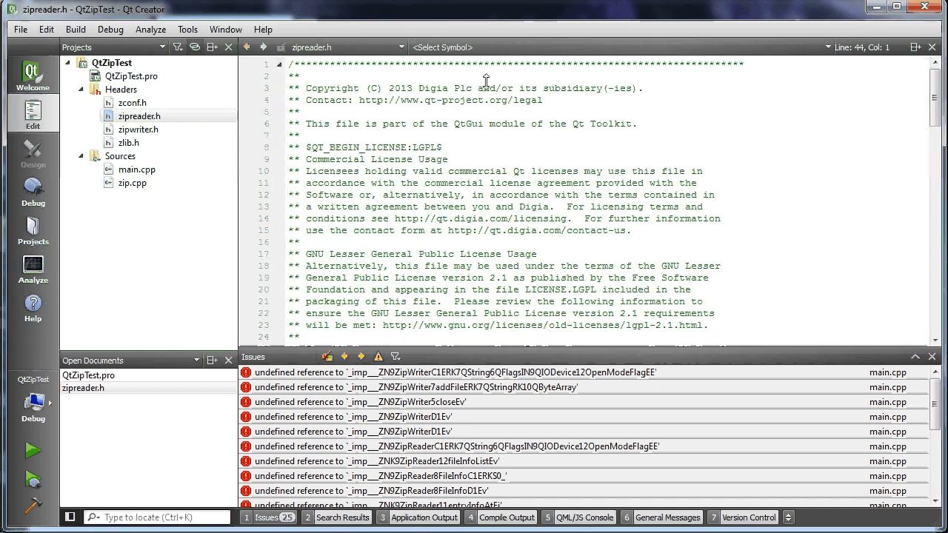
double_click(400, 89)
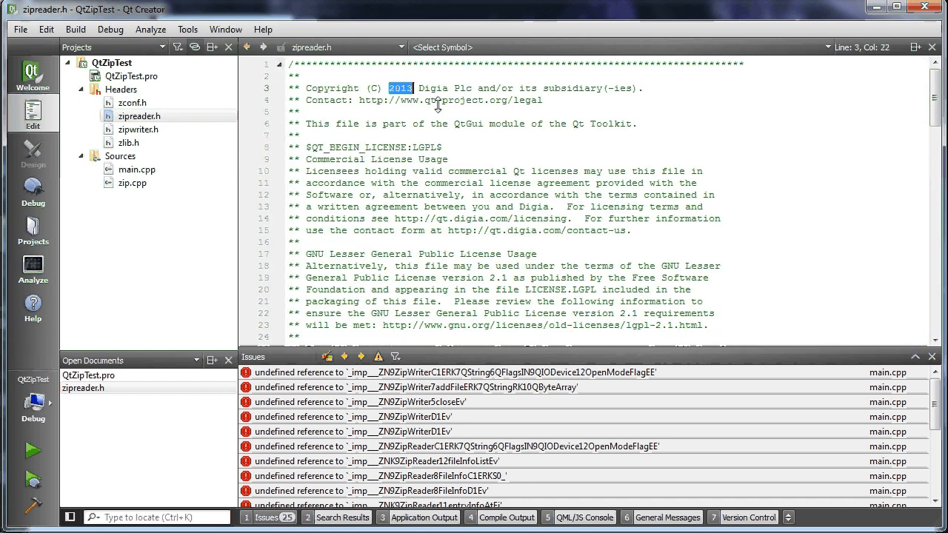
scroll("down", 3)
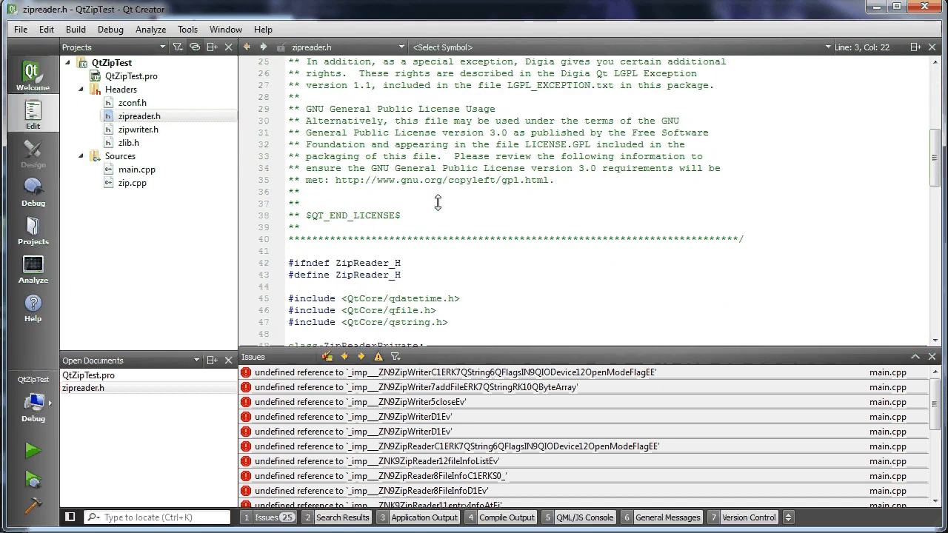
scroll("down", 3)
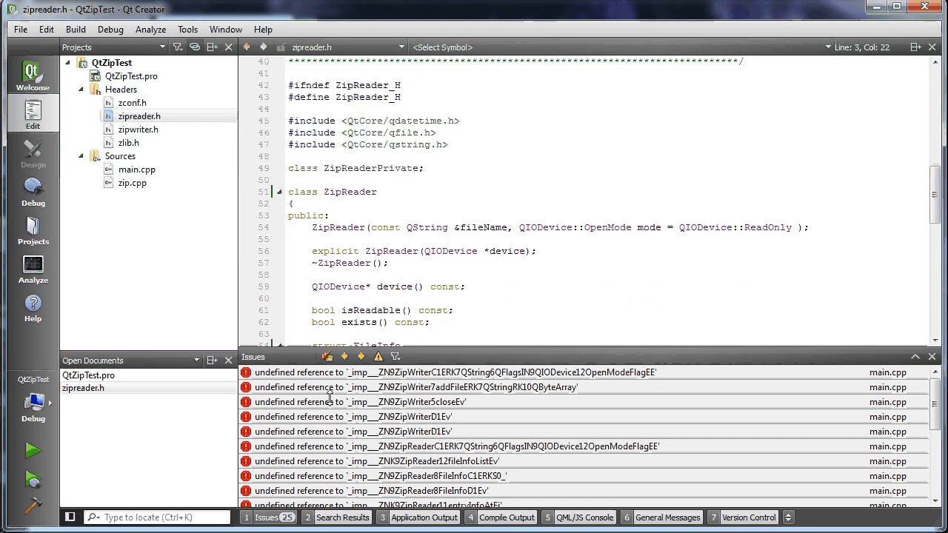
mouse_move(33, 512)
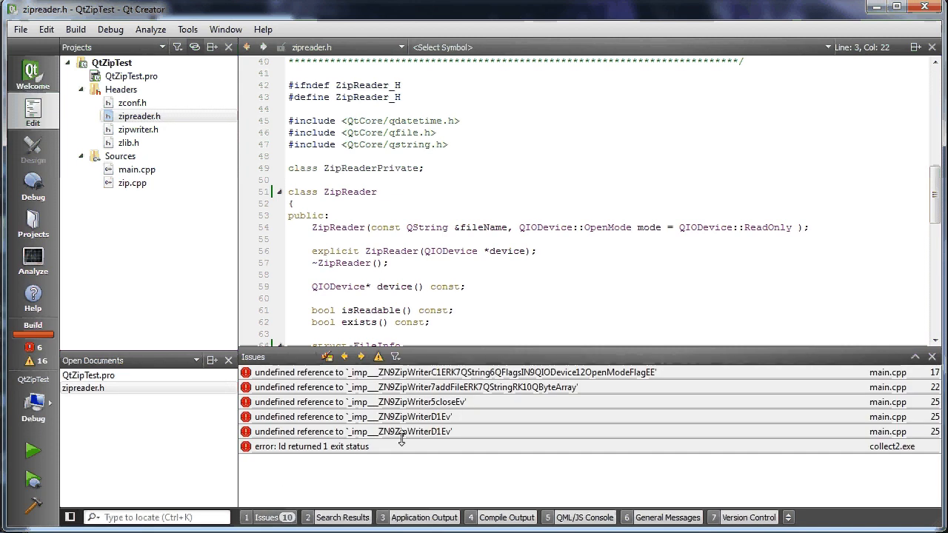
Bring up zipwriter.h and move to the ZipWriter class declaration for editing
left_click(138, 131)
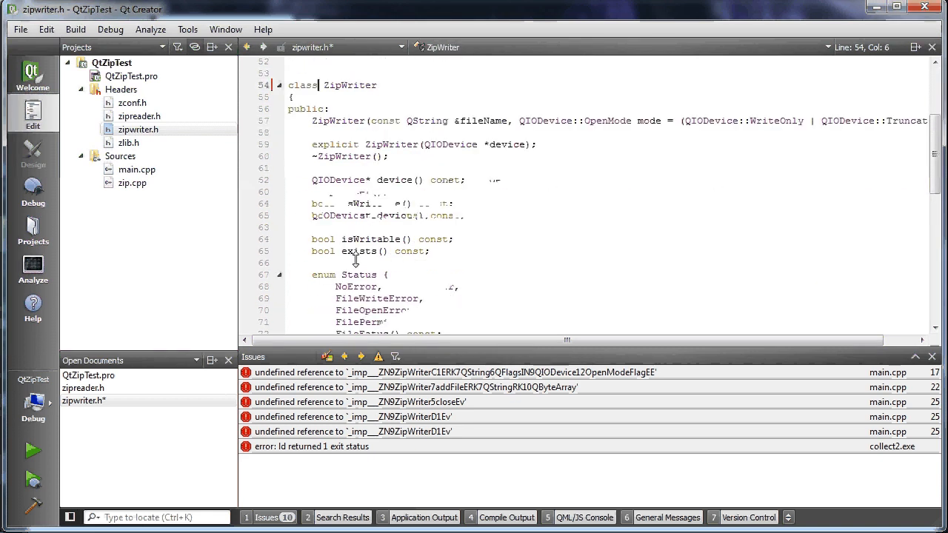
scroll("down", 3)
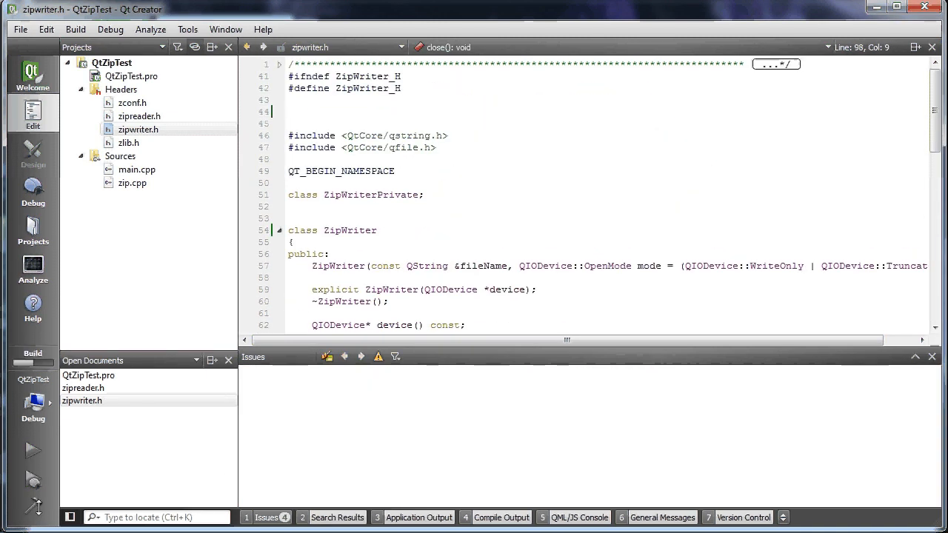
mouse_move(258, 468)
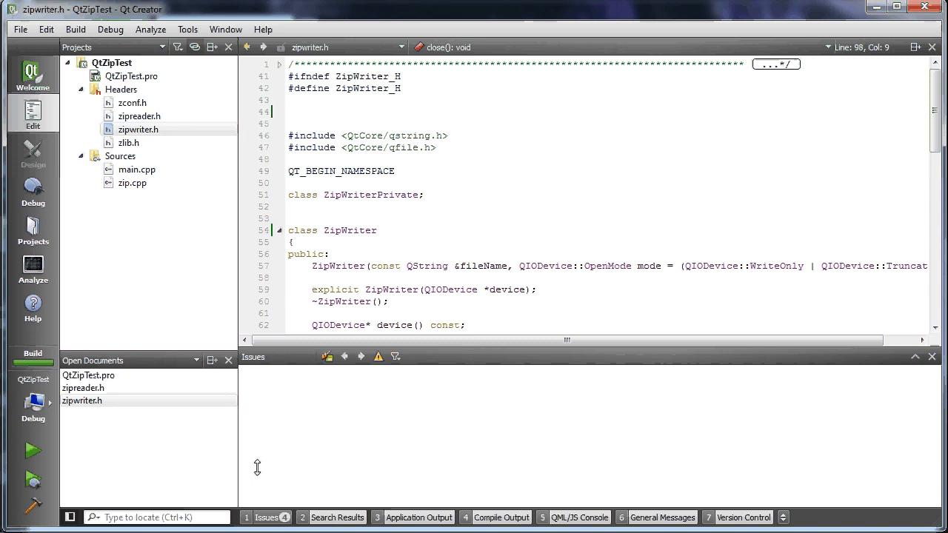
Load main.cpp in the editor and select a path string in CompressTest
left_click(137, 169)
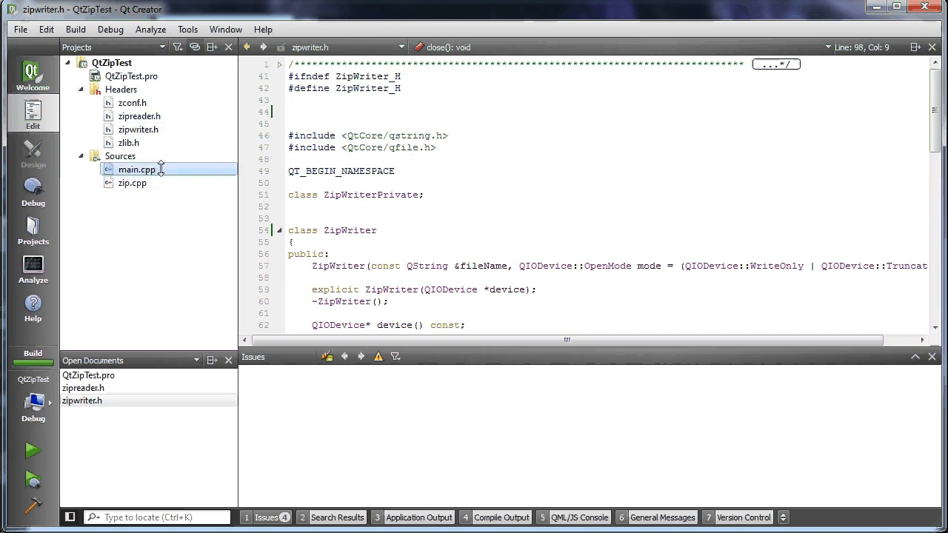
double_click(136, 169)
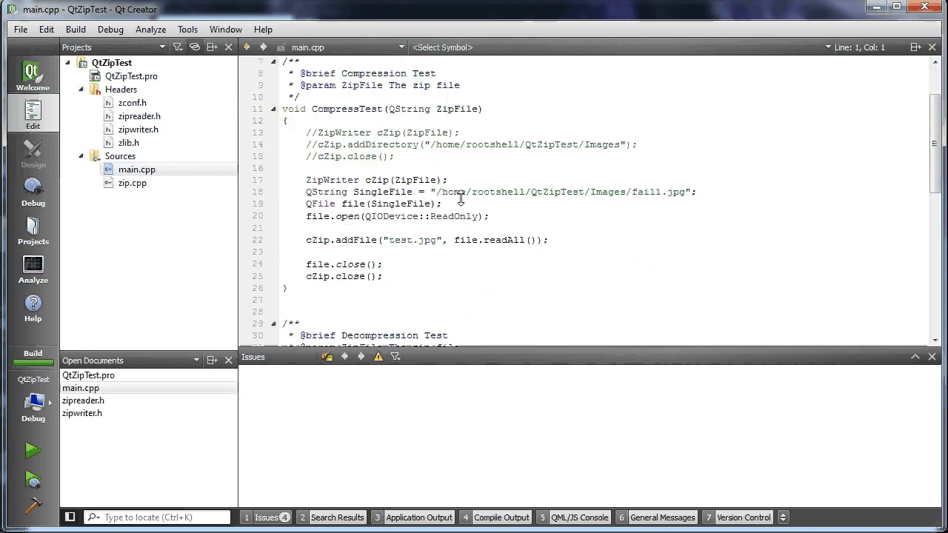
left_click_drag(439, 193, 649, 192)
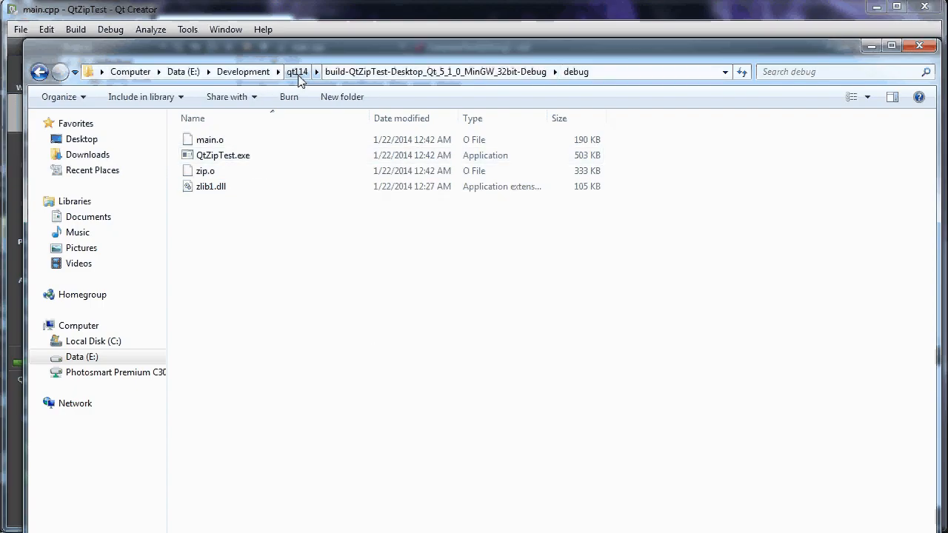
In Explorer, navigate up to qt114 and into the QtZipTest folder
left_click(297, 71)
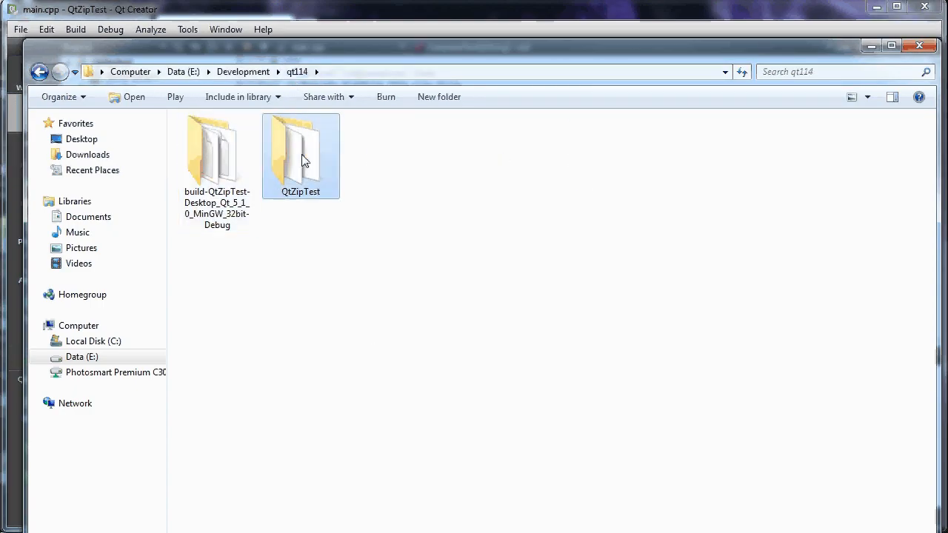
double_click(301, 148)
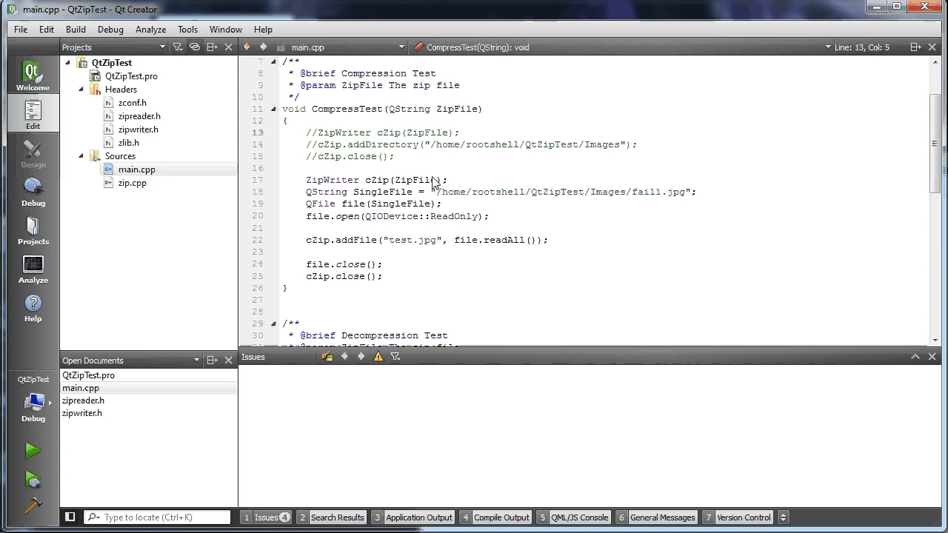
Replace the /home/rootshell paths with E:/Development/qt114/QtZipTest/Images/ for images and test.zip
left_click_drag(432, 145, 625, 145)
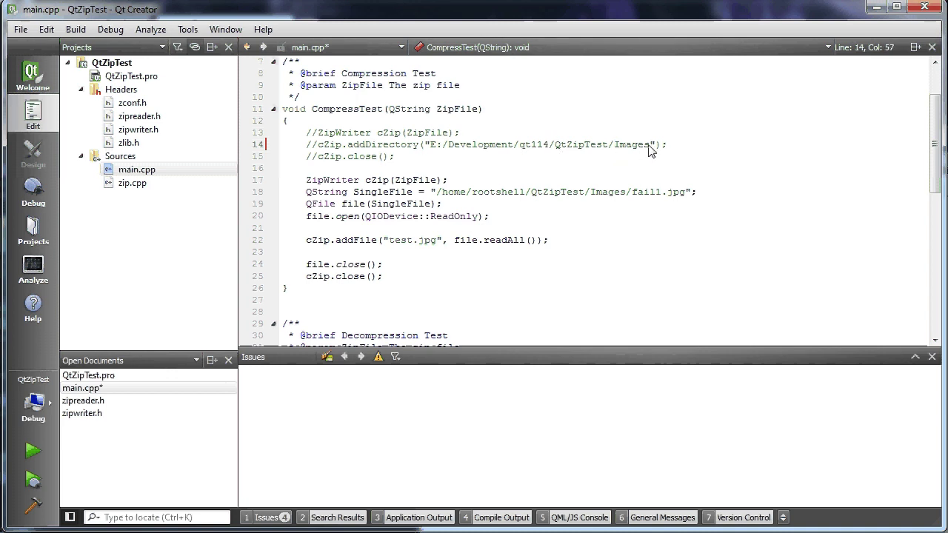
left_click_drag(652, 145, 429, 145)
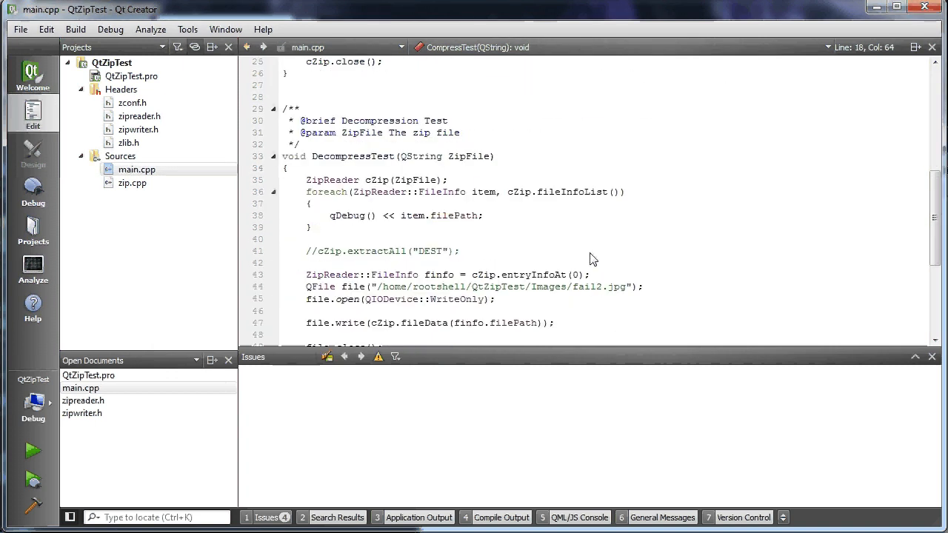
scroll("down", 3)
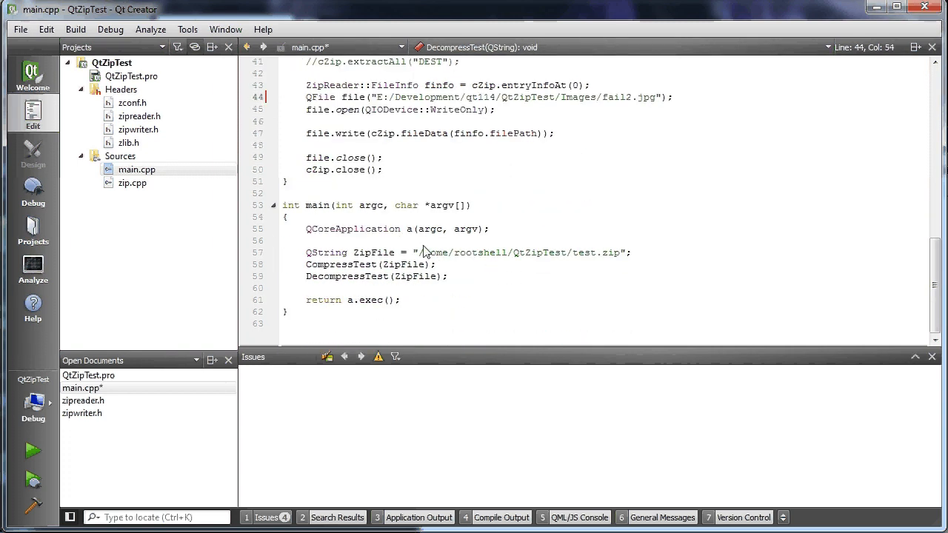
left_click_drag(419, 252, 566, 252)
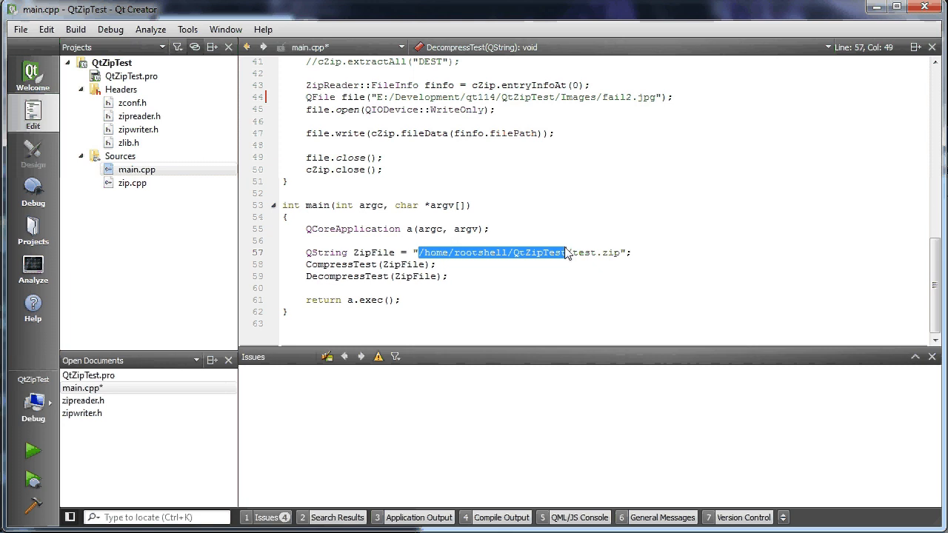
type("E:/Development/qt114/QtZipTest/Images/")
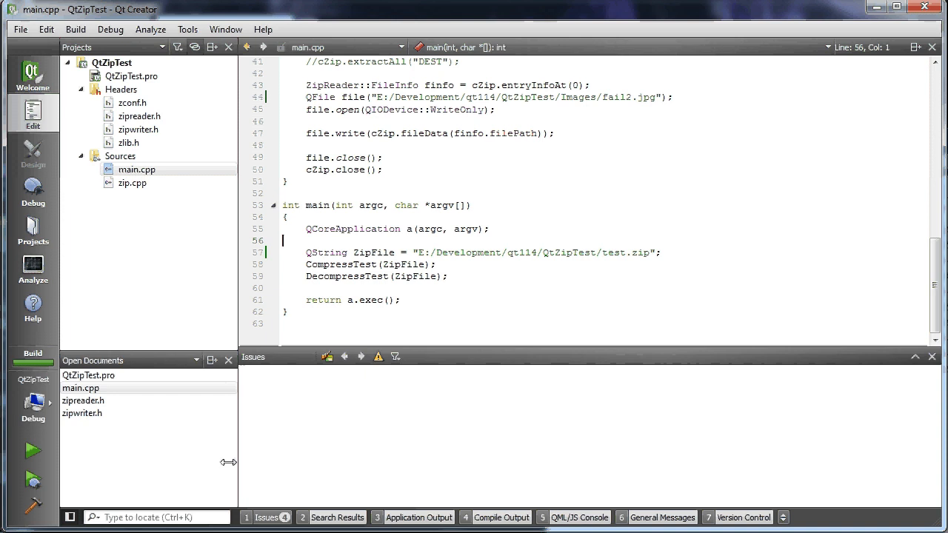
Run QtZipTest so the console lists test.jpg from the created test.zip
left_click(29, 452)
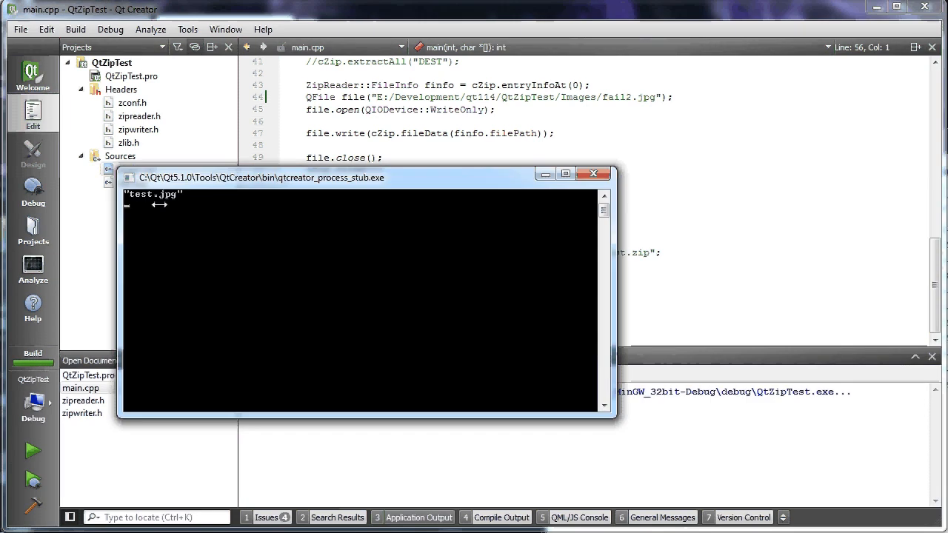
mouse_move(205, 200)
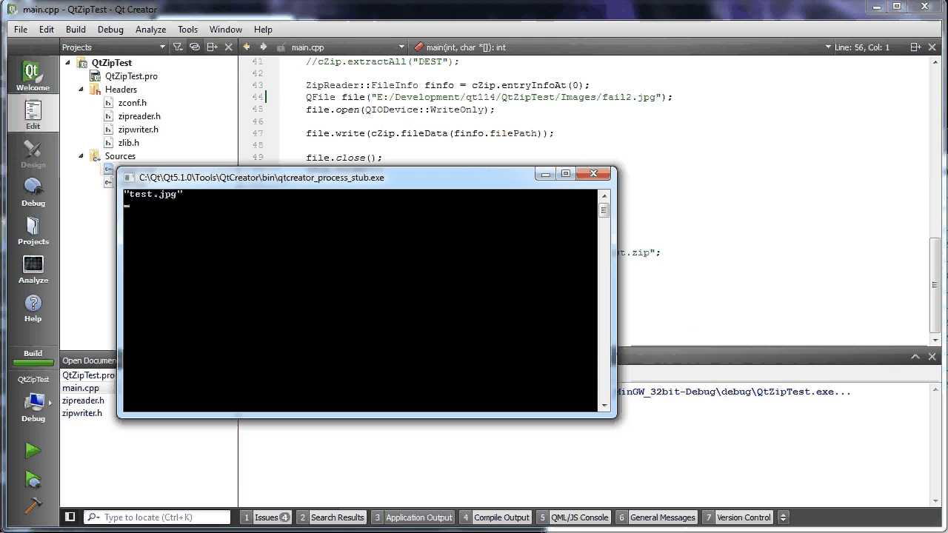
mouse_move(372, 296)
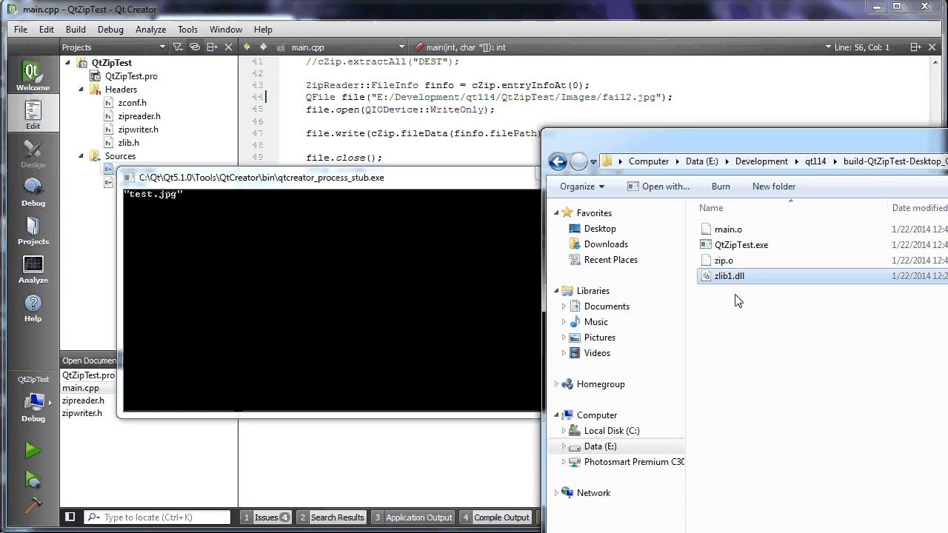
mouse_move(456, 281)
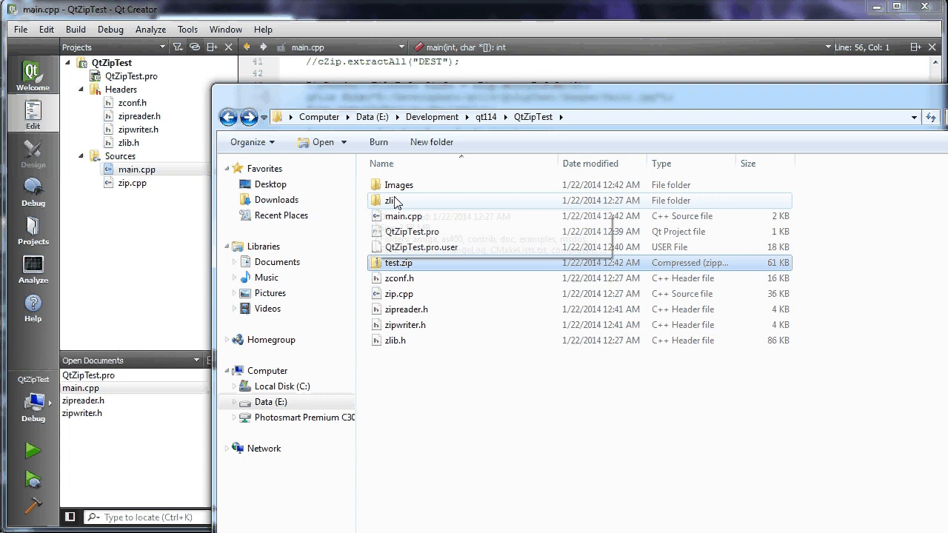
View the extracted fail2.jpg inside the Images folder, then return to the QtZipTest folder
double_click(391, 184)
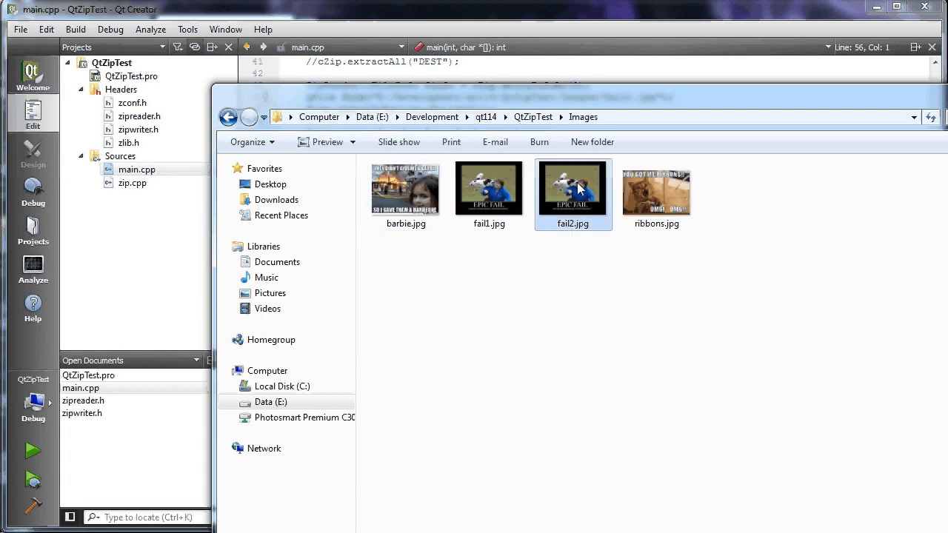
double_click(572, 187)
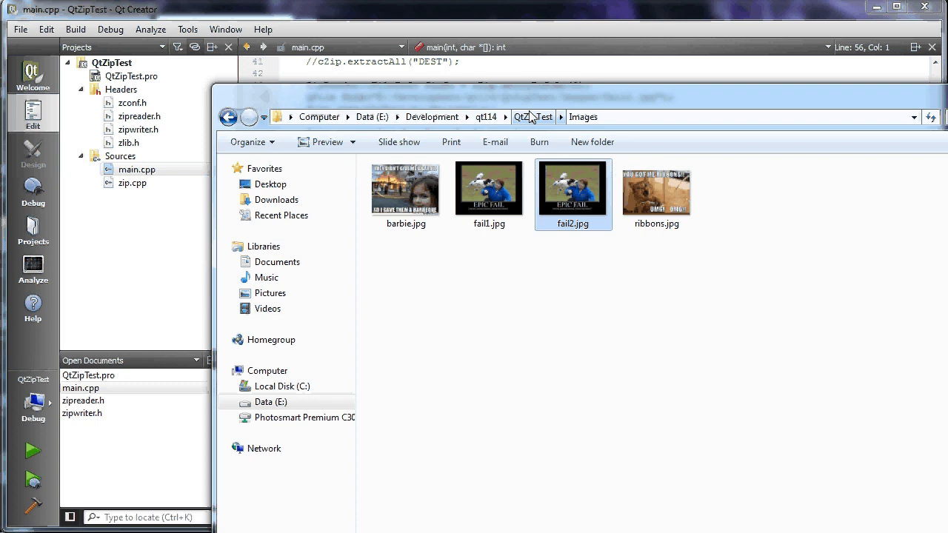
left_click(537, 115)
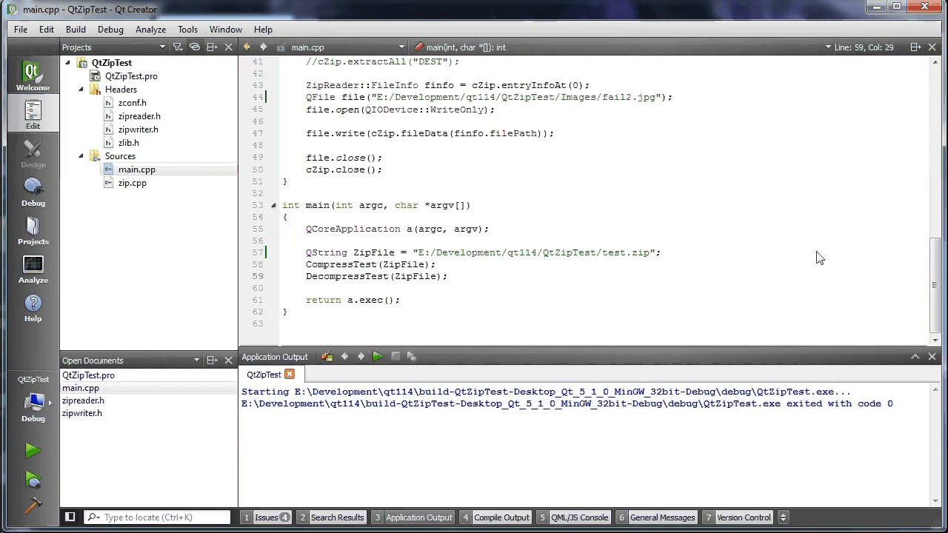
Scroll through main.cpp to review the zip-writing test code
scroll("up", 3)
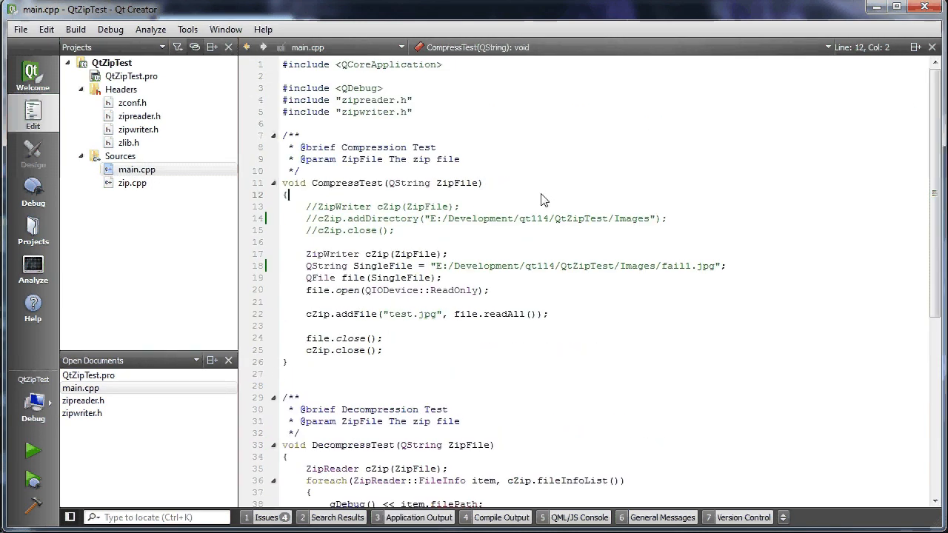
mouse_move(355, 172)
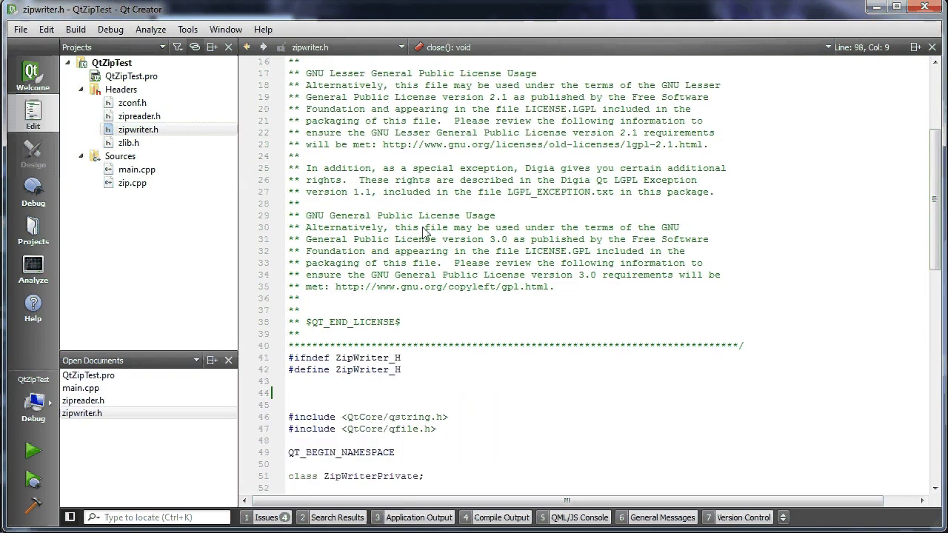
scroll("down", 3)
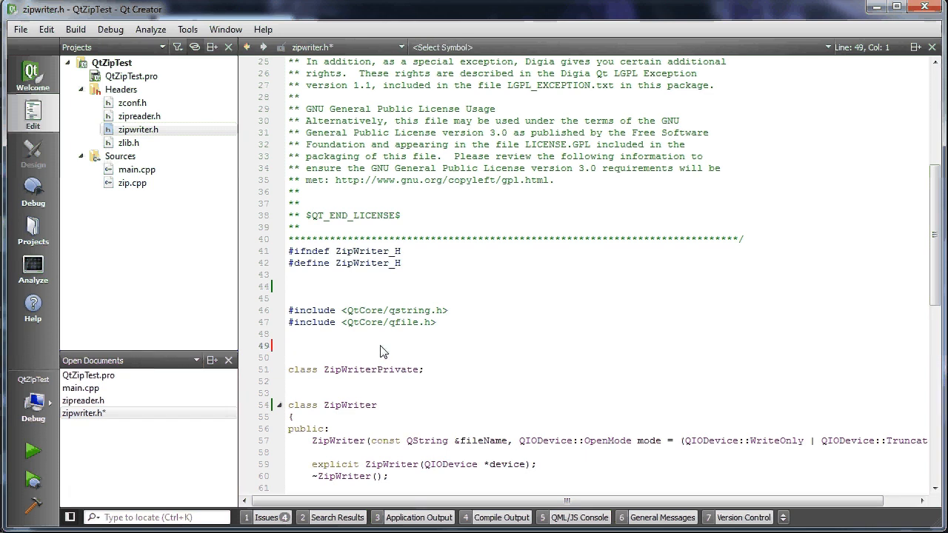
scroll("down", 3)
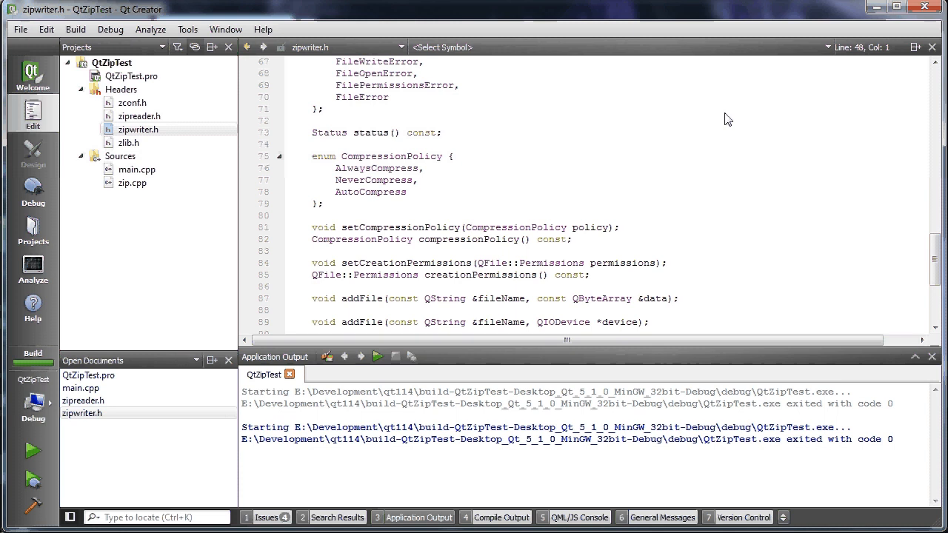
mouse_move(715, 46)
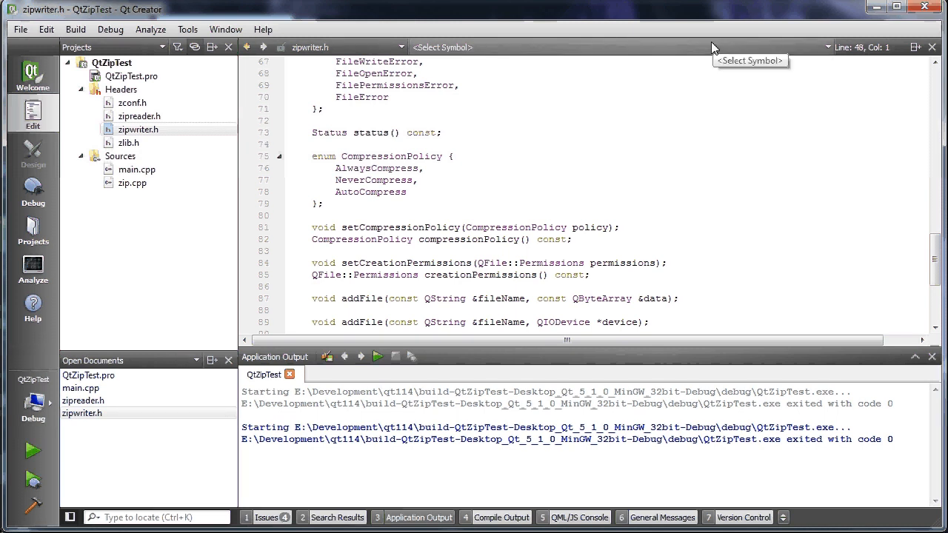